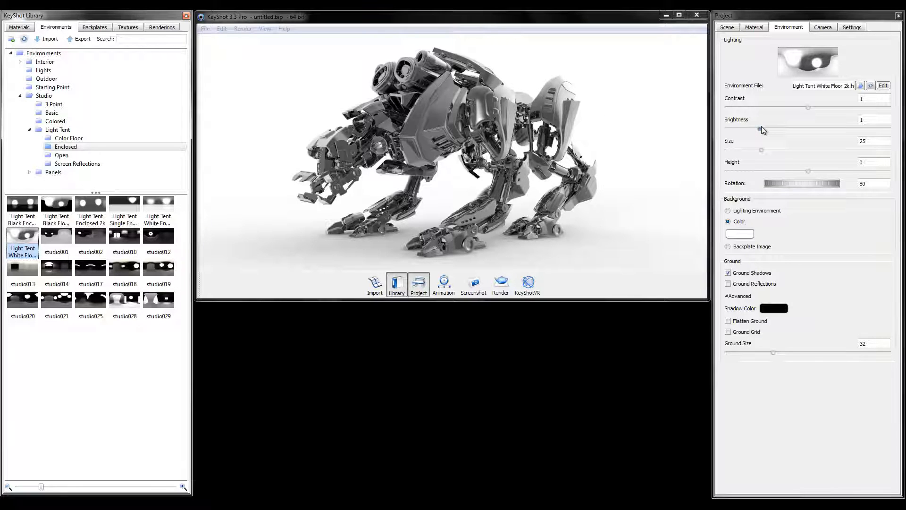
Set environment brightness to 1 and open Light Tent White Floor in the HDR Editor.
left_click_drag(763, 128, 749, 128)
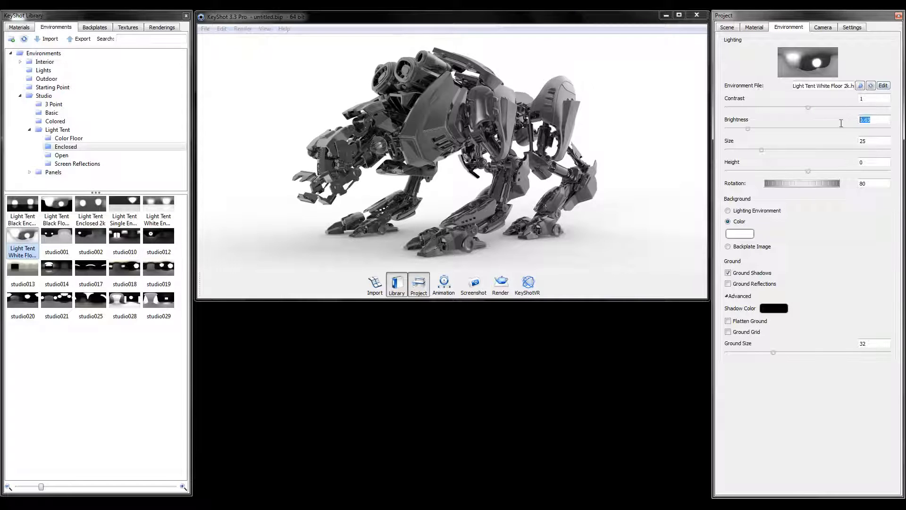
type("1")
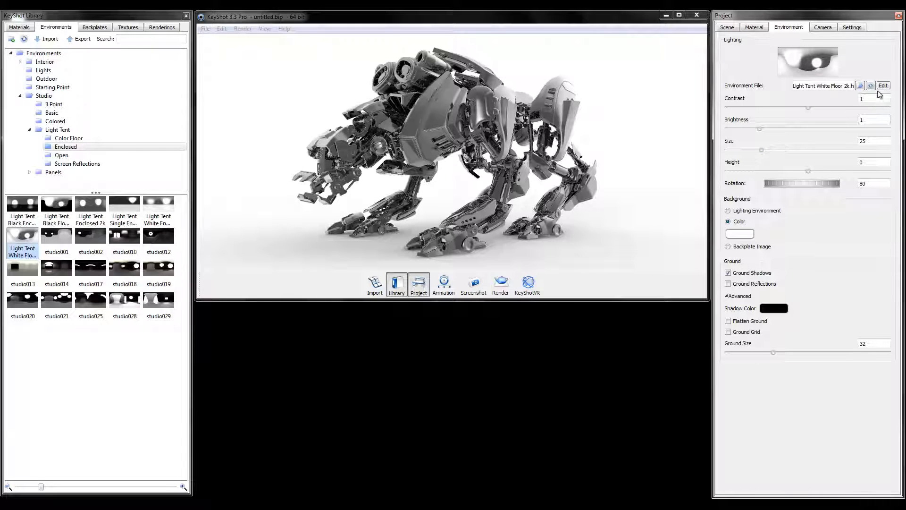
mouse_move(895, 87)
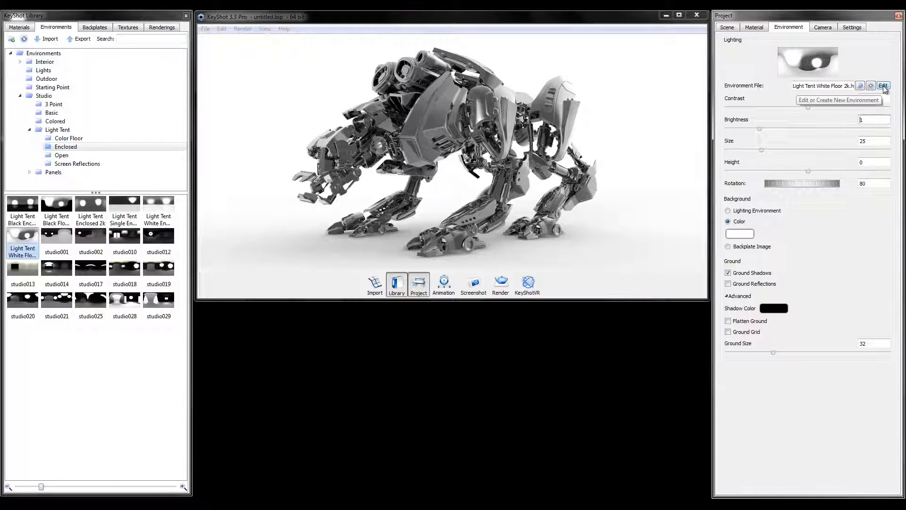
left_click(883, 85)
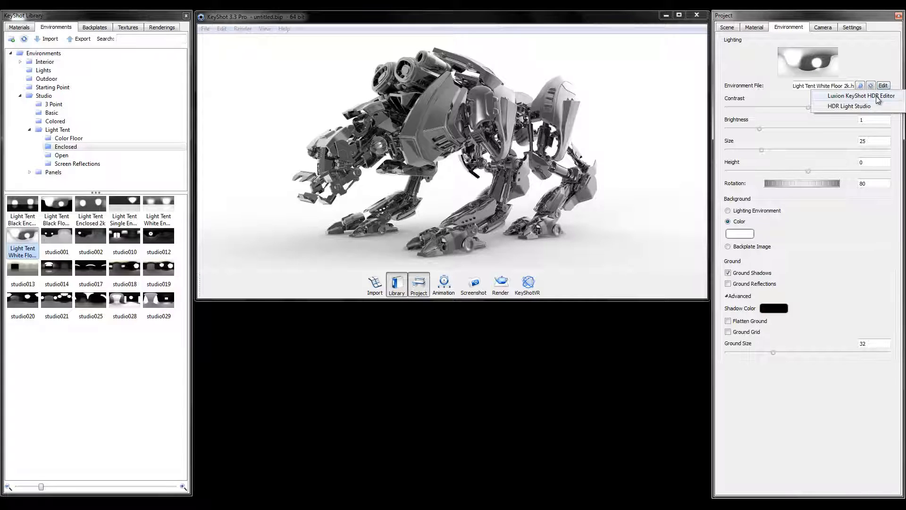
left_click(855, 96)
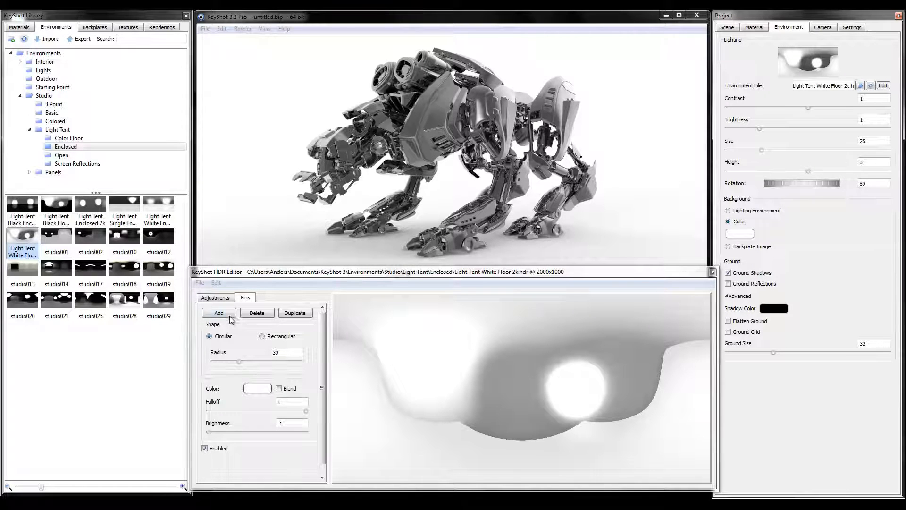
Add a pin, place it over the bright upper-left area, and enable Blend.
left_click(219, 312)
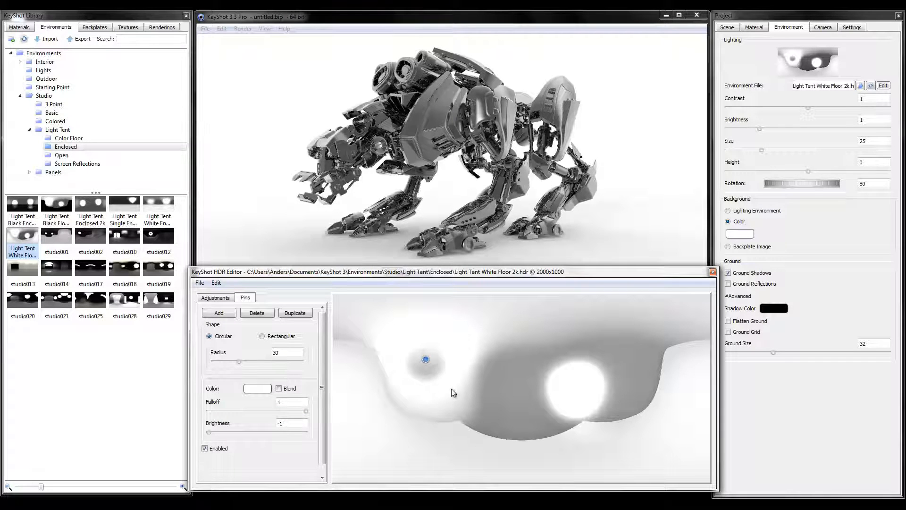
left_click_drag(425, 359, 419, 356)
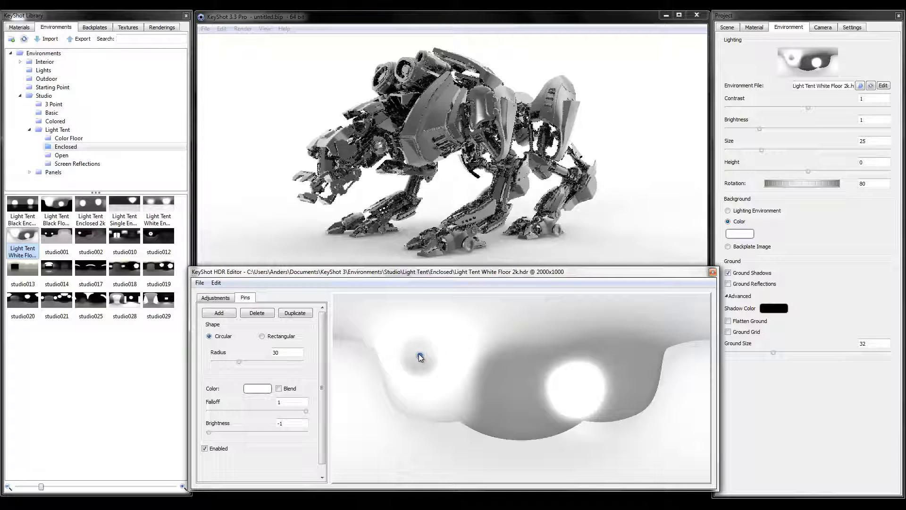
left_click(278, 388)
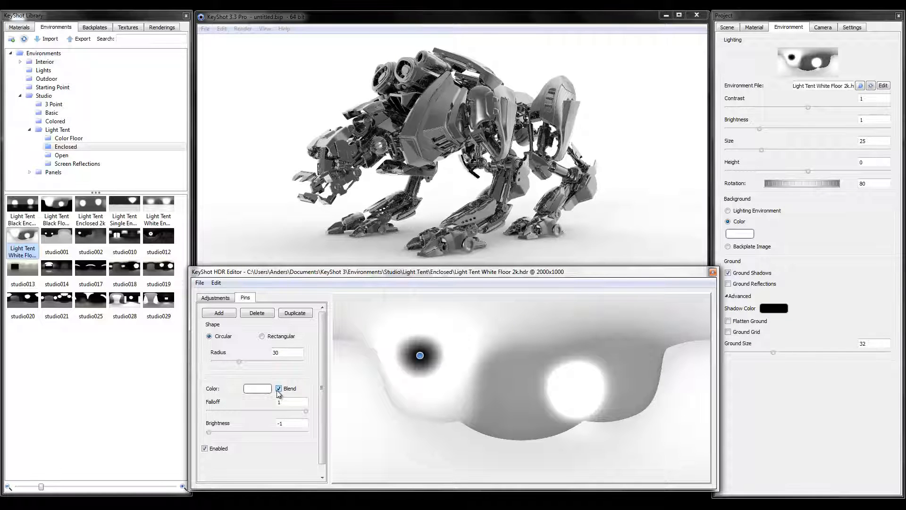